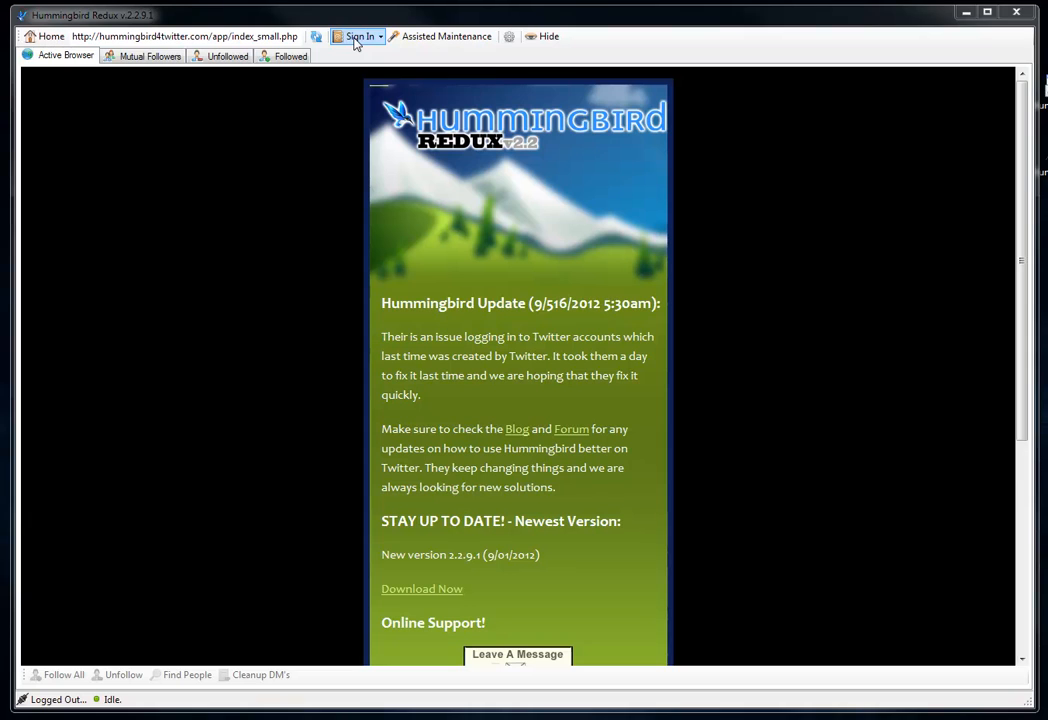
- Choose the saved account from Sign In > My Twitter Accounts to load Twitter's login page
left_click(356, 36)
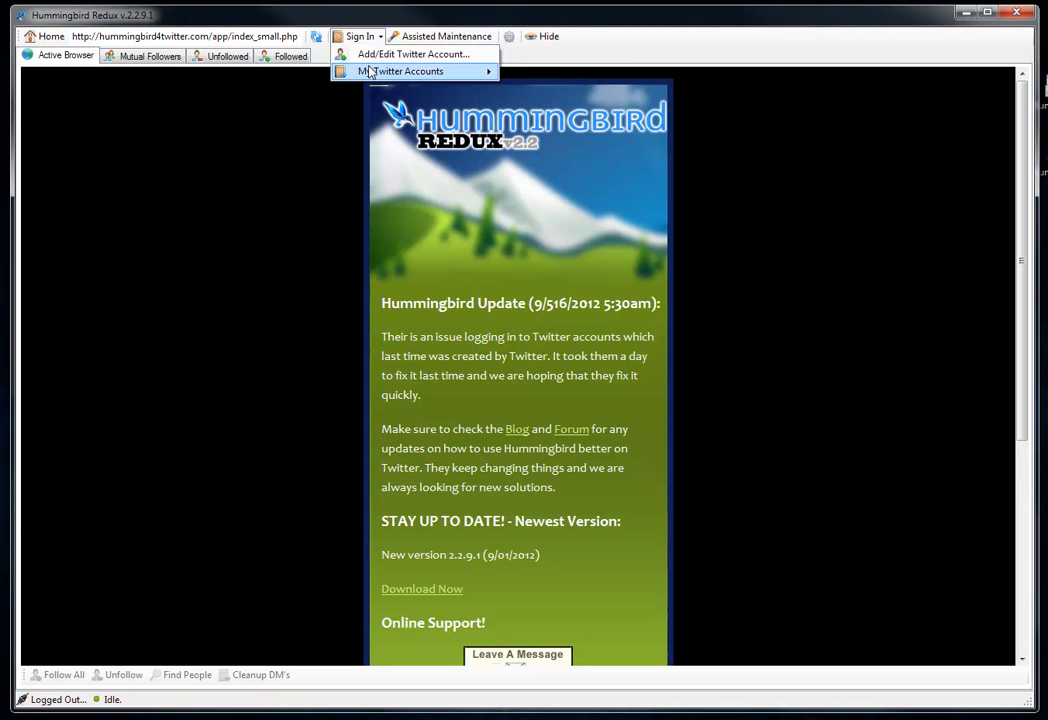
left_click(401, 71)
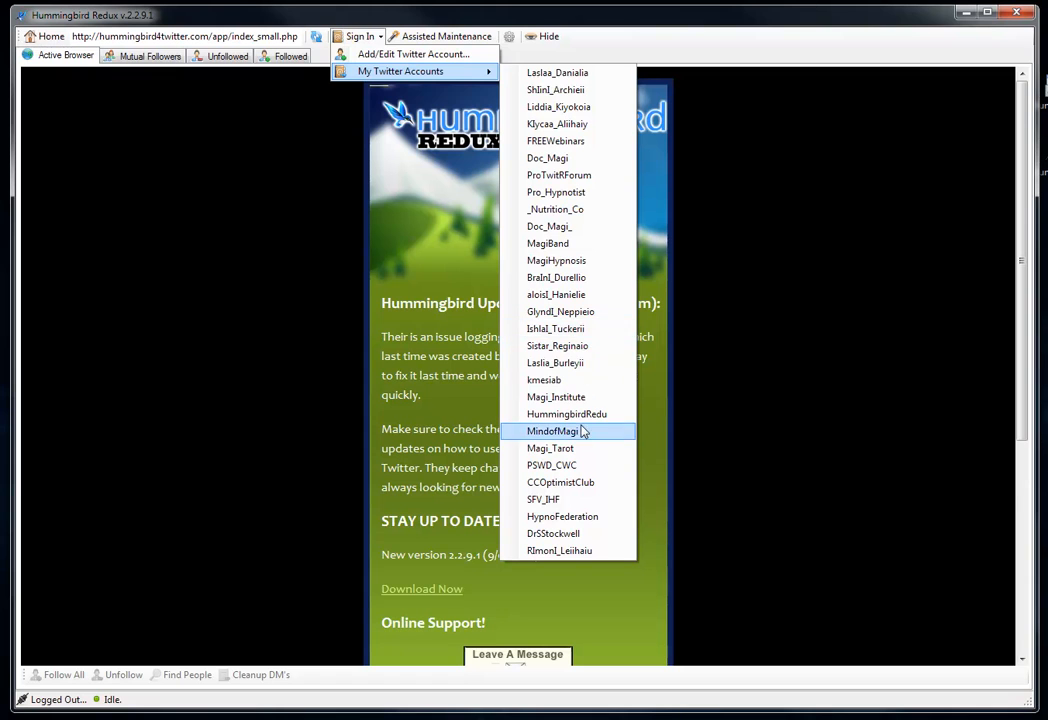
left_click(553, 431)
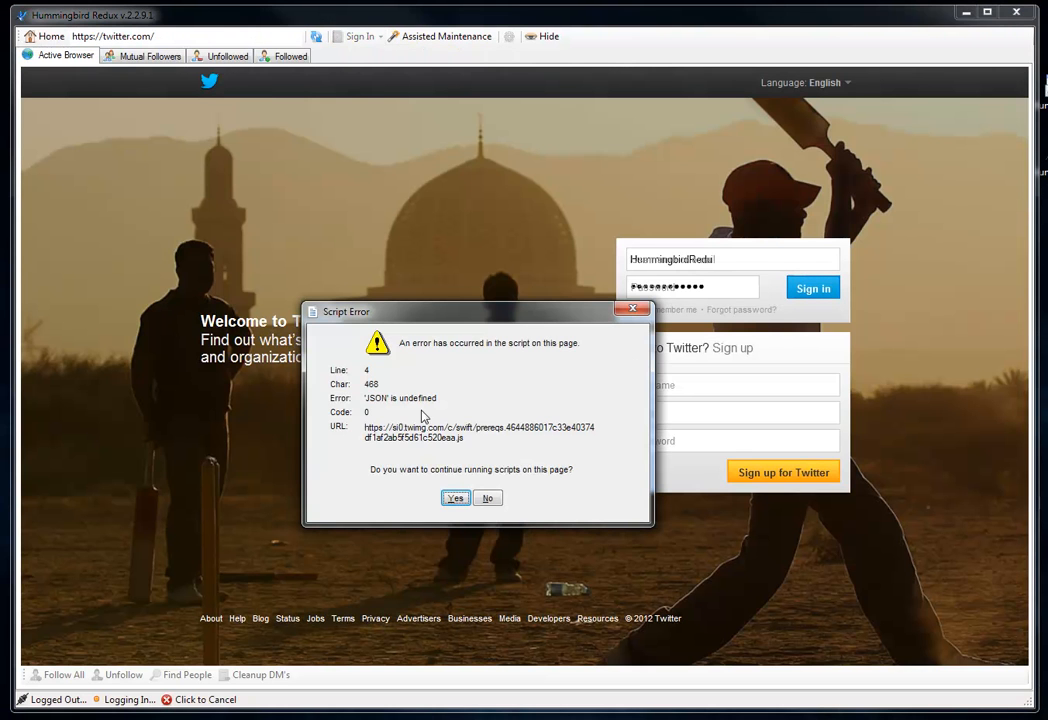
- Answer Yes to both Script Error dialogs so scripts keep running
left_click(488, 498)
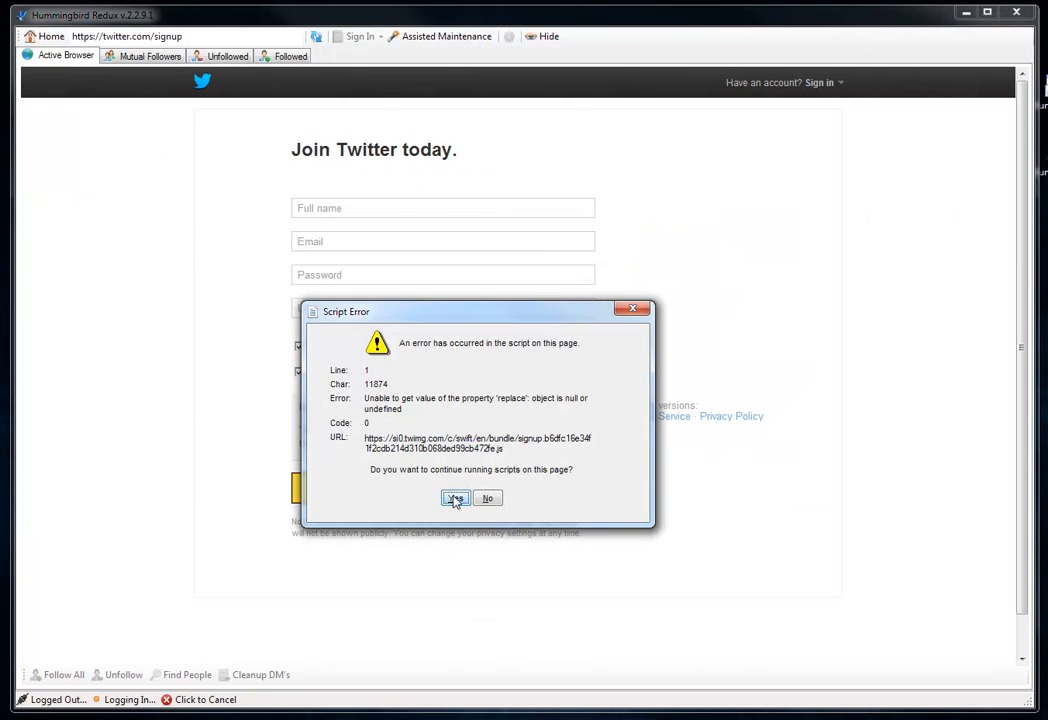
left_click(455, 498)
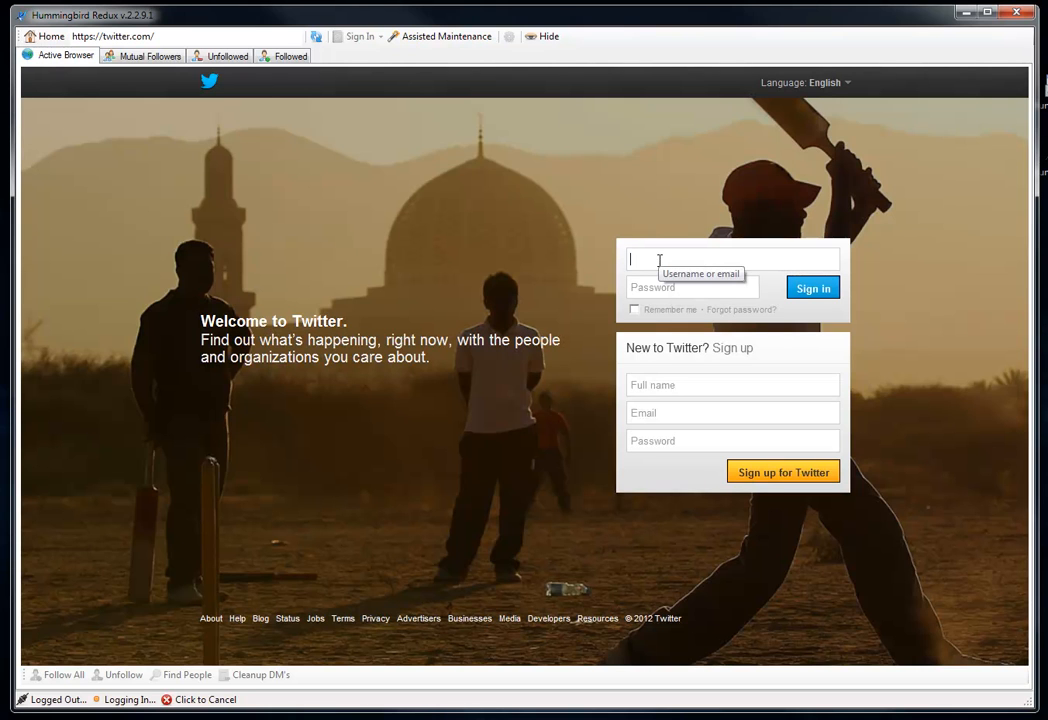
- Sign in to Twitter as HummingbirdRedu with the password, continuing past the script error
type("HummingbirdRedu")
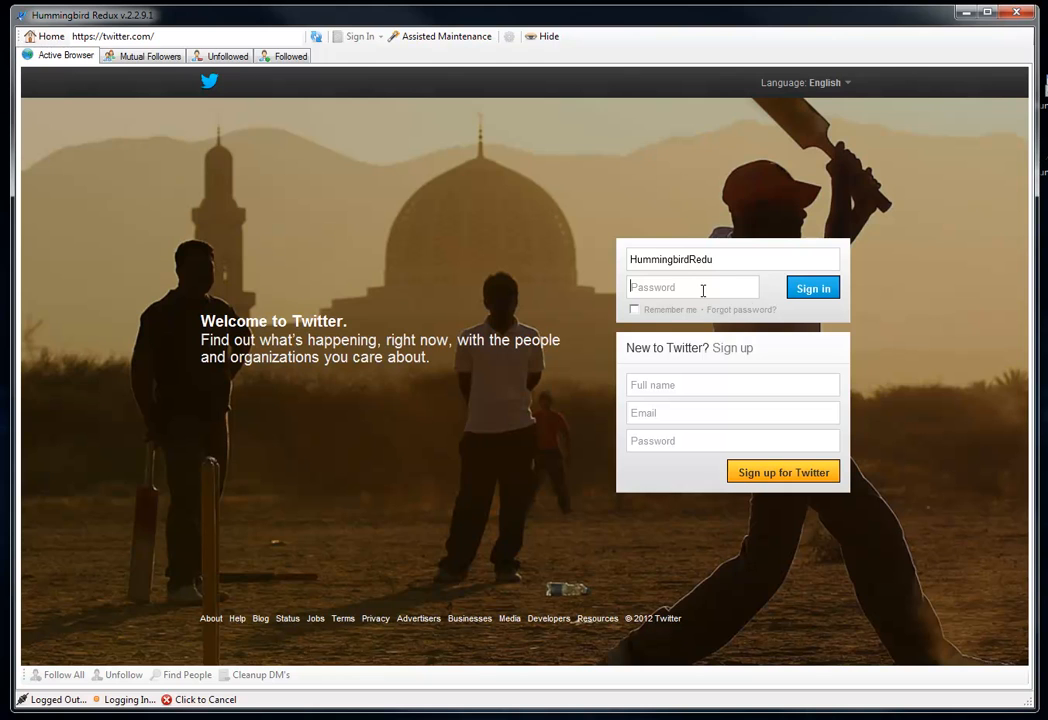
type("password")
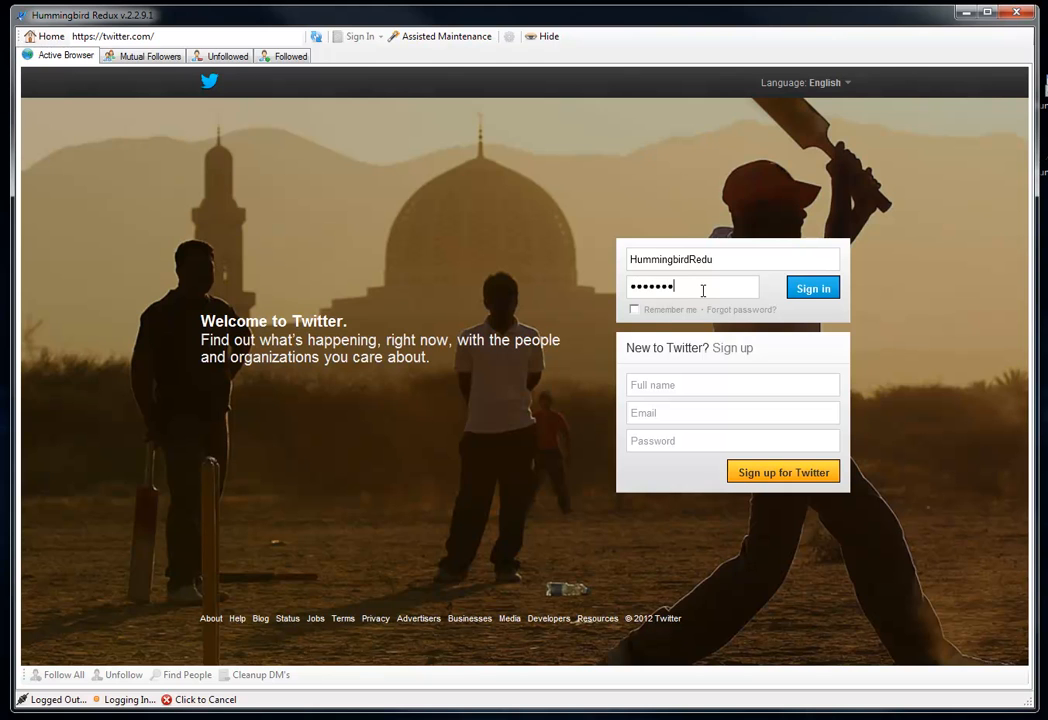
type("password")
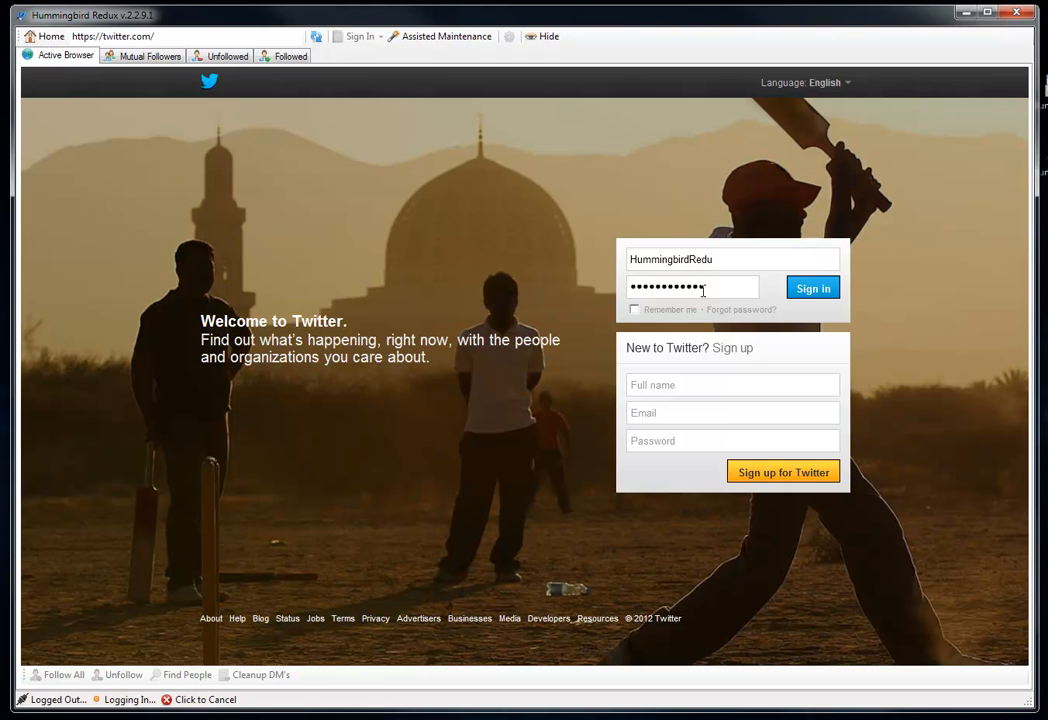
left_click(812, 288)
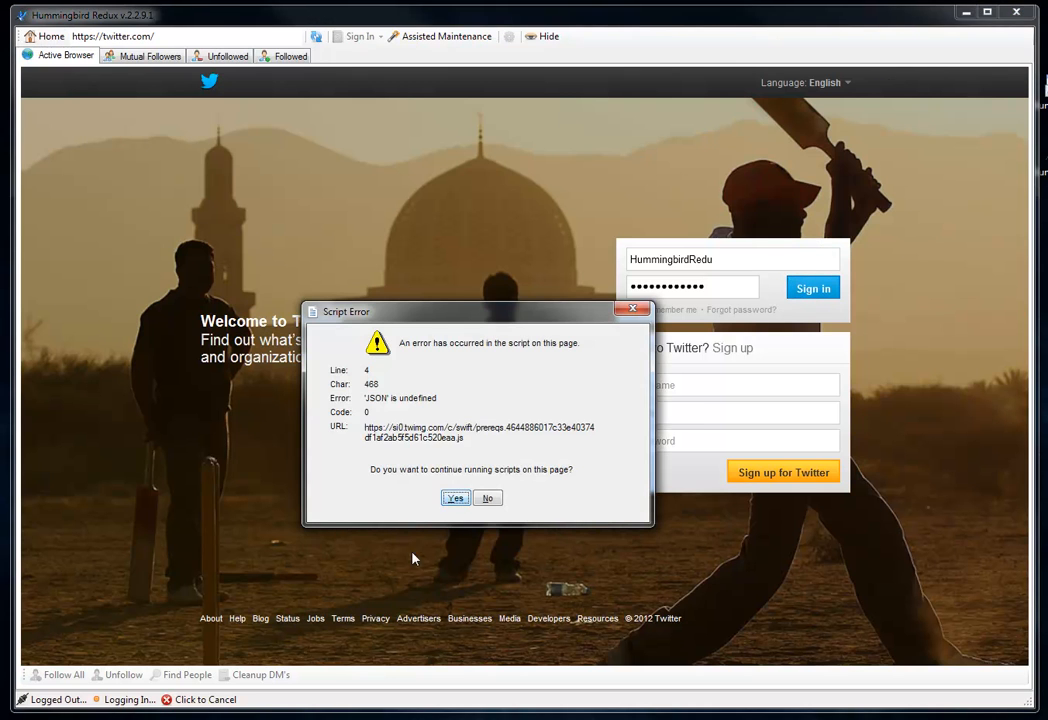
left_click(455, 498)
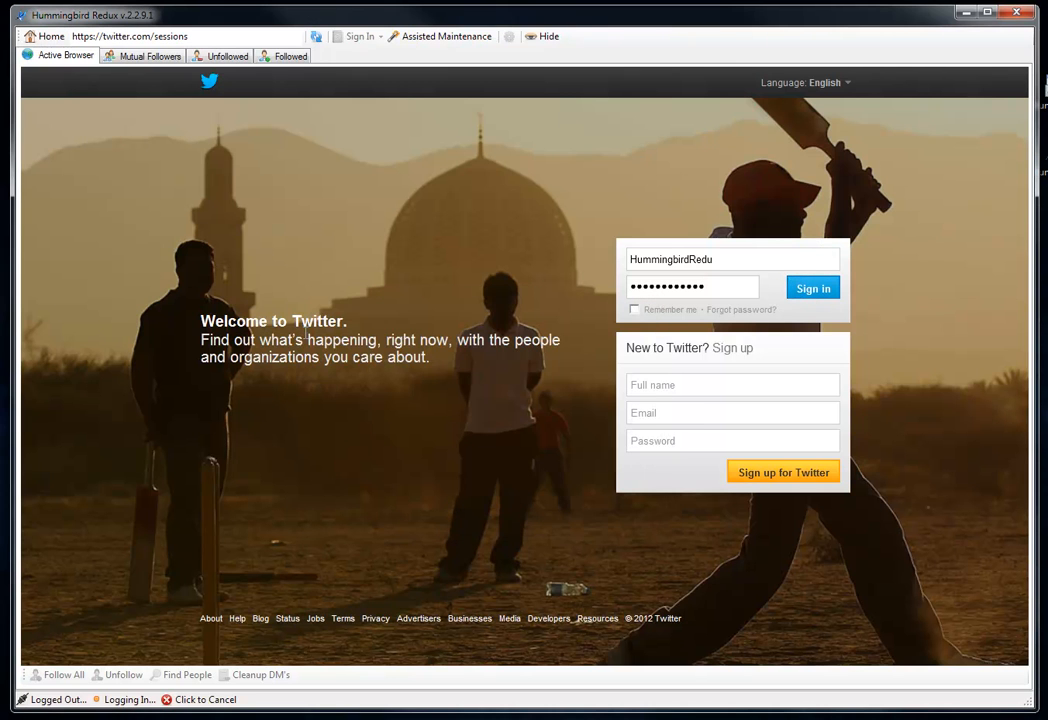
left_click(812, 288)
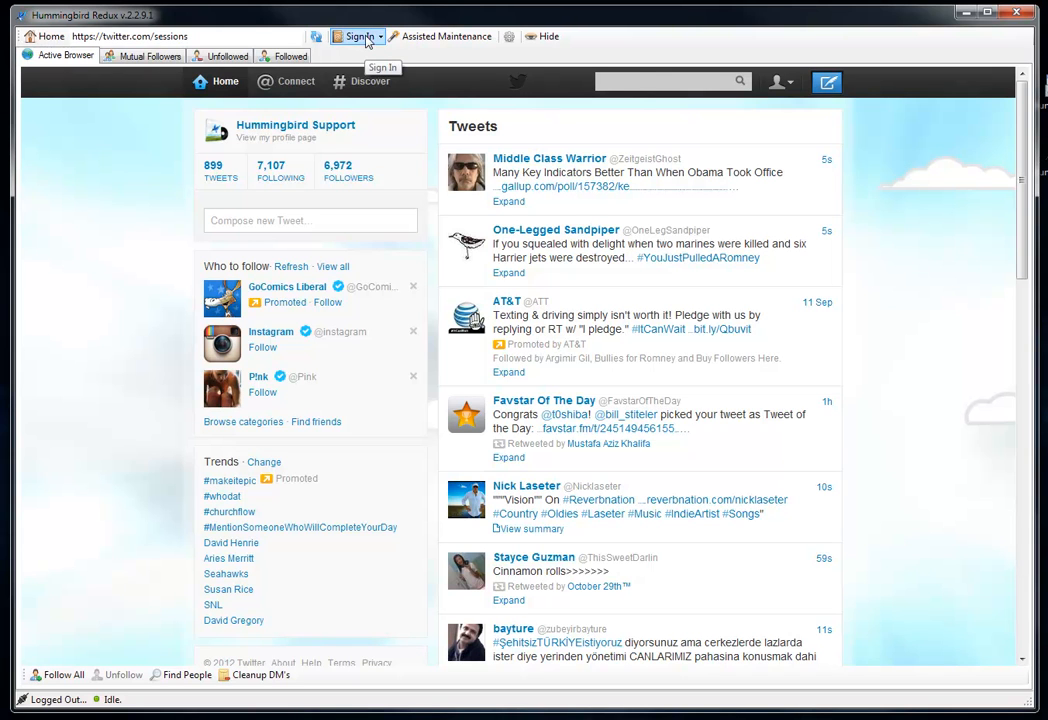
- Use the toolbar Sign In so Hummingbird registers the logged-in account
left_click(358, 36)
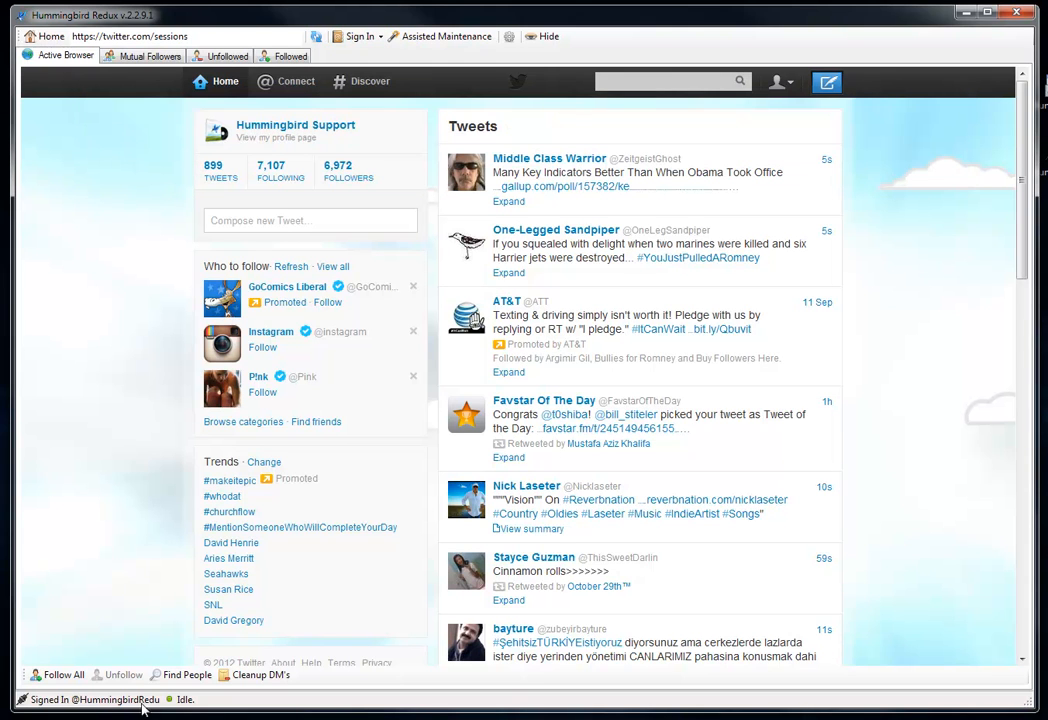
mouse_move(185, 704)
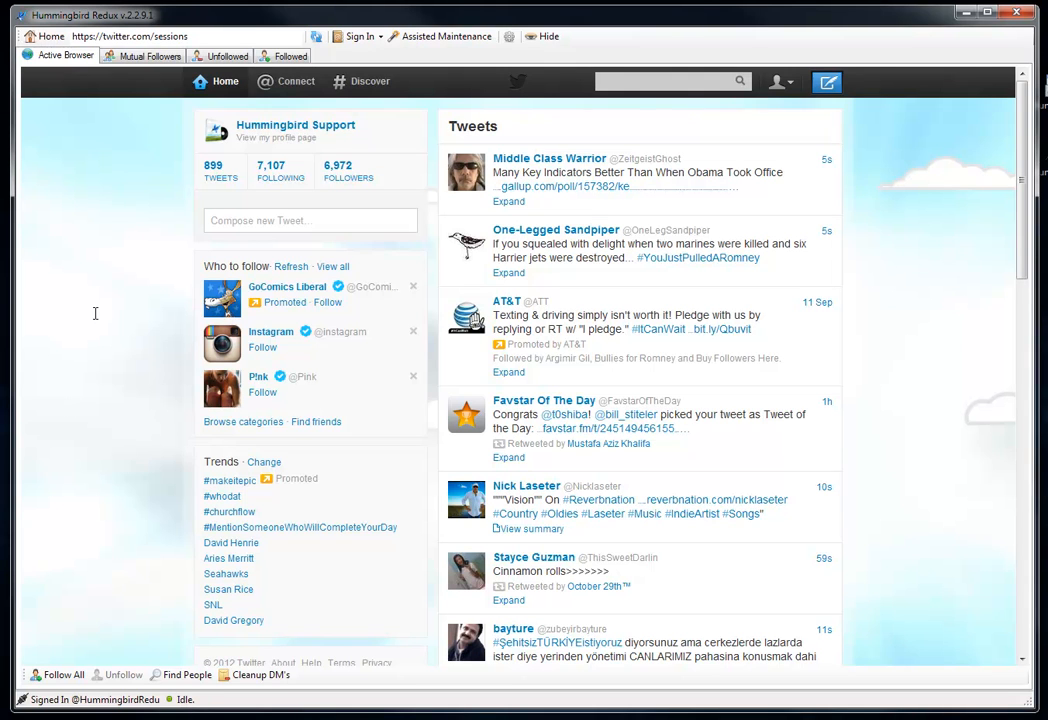
mouse_move(360, 182)
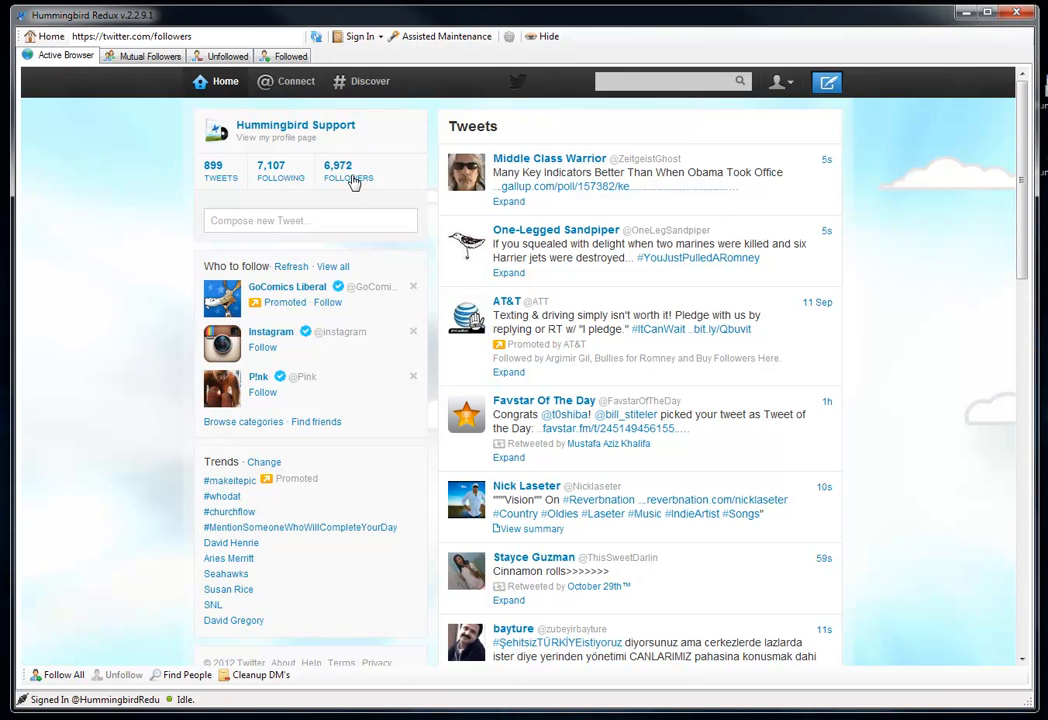
- Show the account's Followers list and start Follow All from the bottom toolbar
left_click(337, 172)
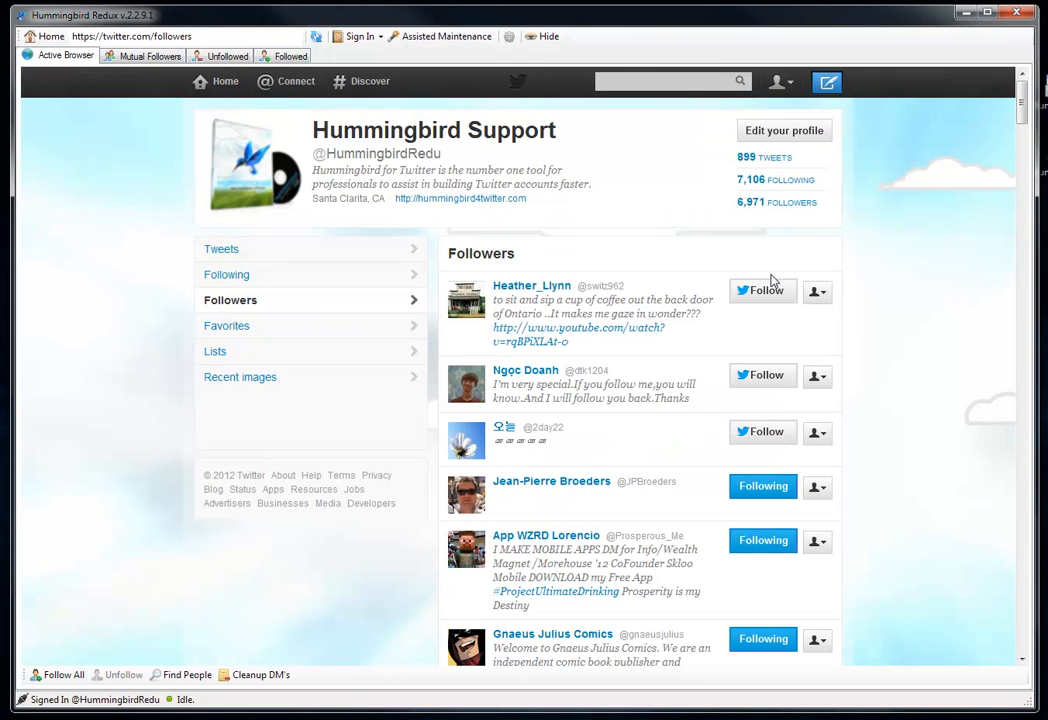
left_click(63, 674)
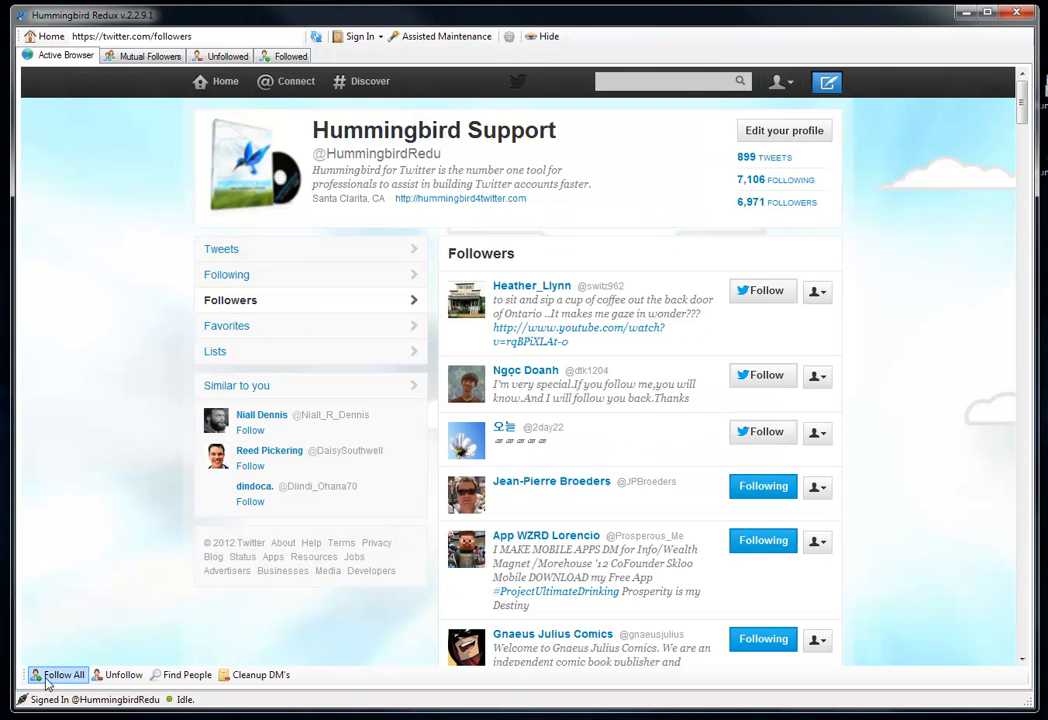
left_click(64, 675)
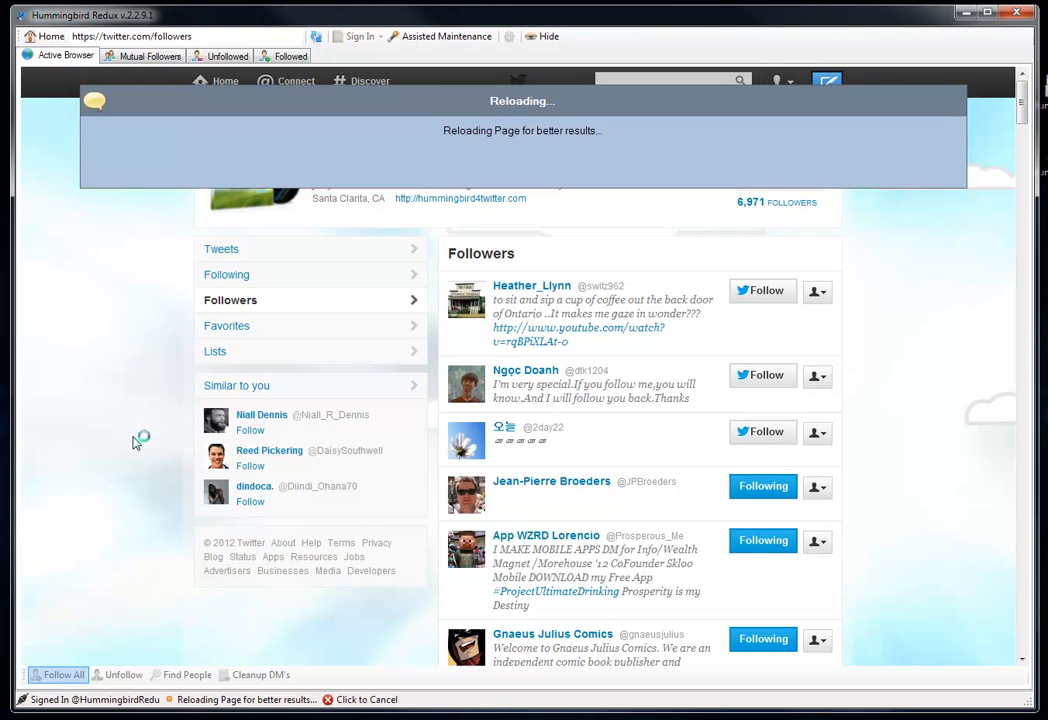